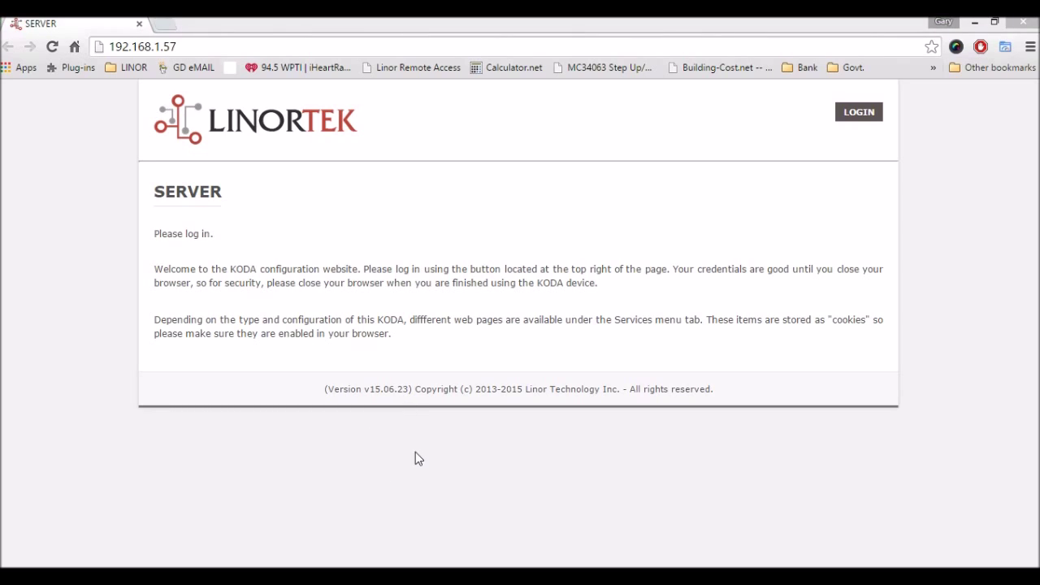
mouse_move(876, 220)
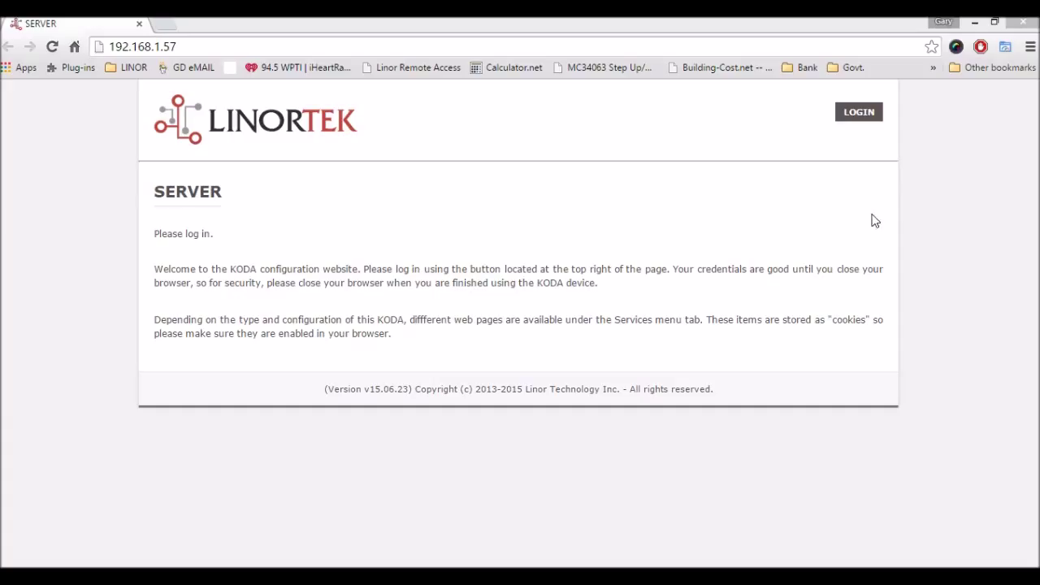
mouse_move(907, 112)
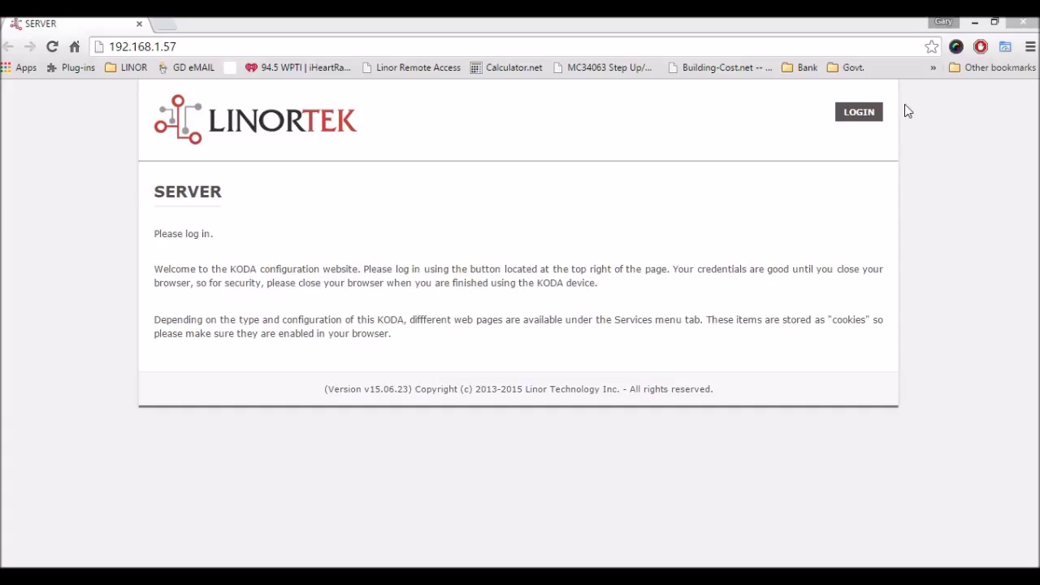
mouse_move(874, 123)
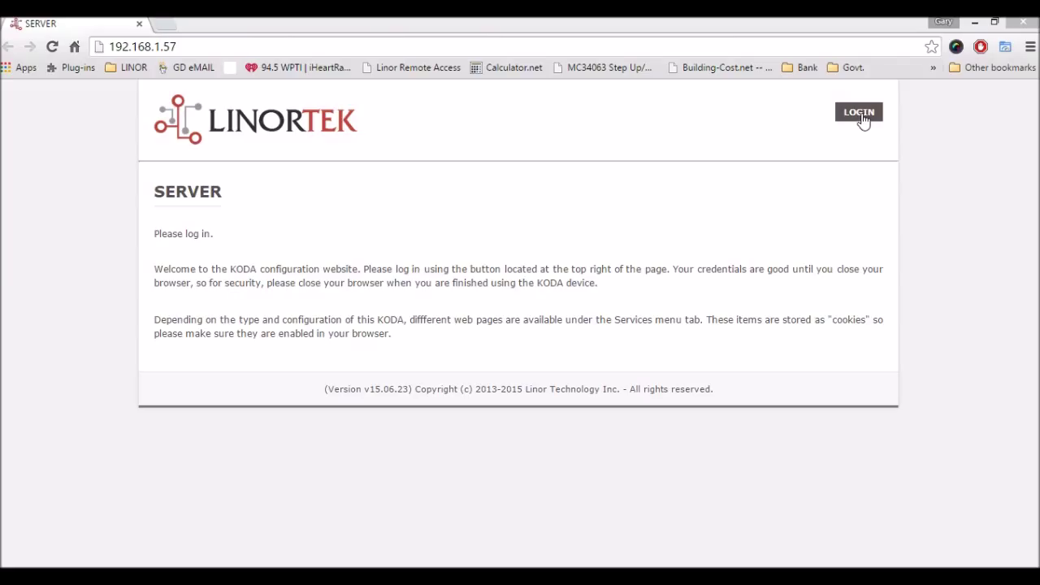
- Log in to the KODA200B server with the admin credentials
left_click(859, 112)
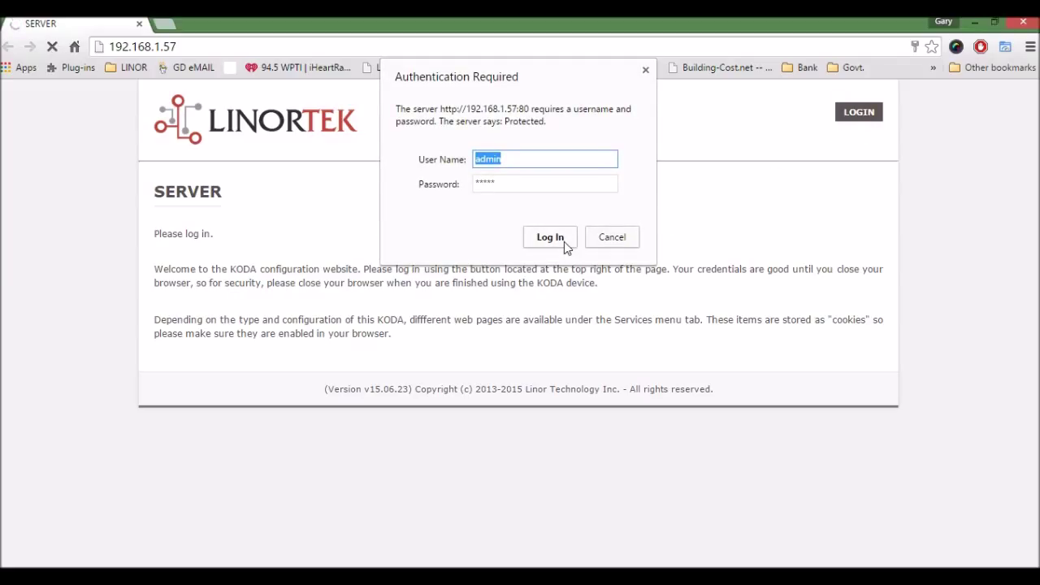
left_click(549, 236)
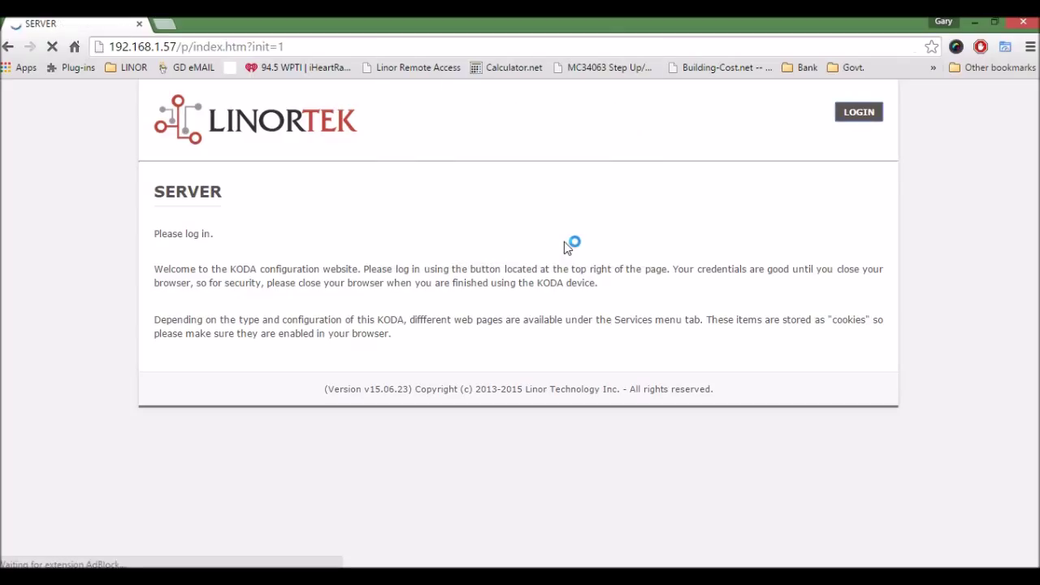
left_click(858, 111)
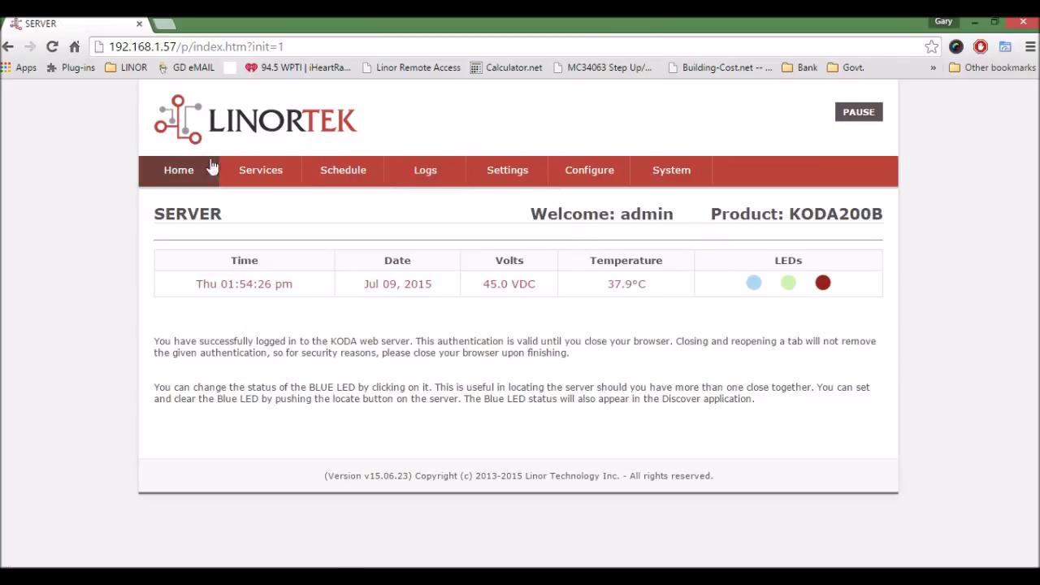
- Go to Services > In/Out to view the bell relays and inputs
left_click(260, 170)
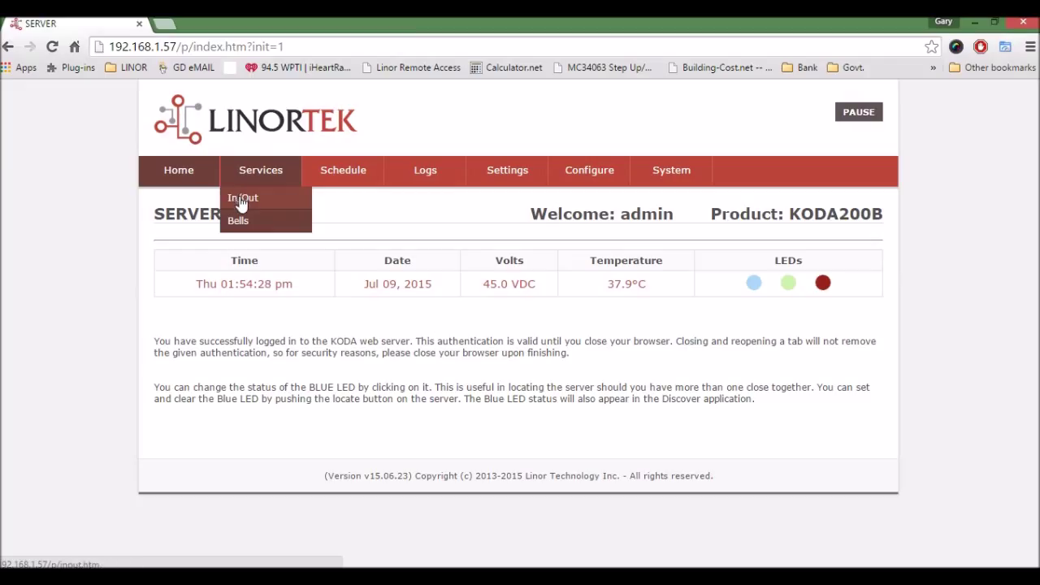
left_click(243, 197)
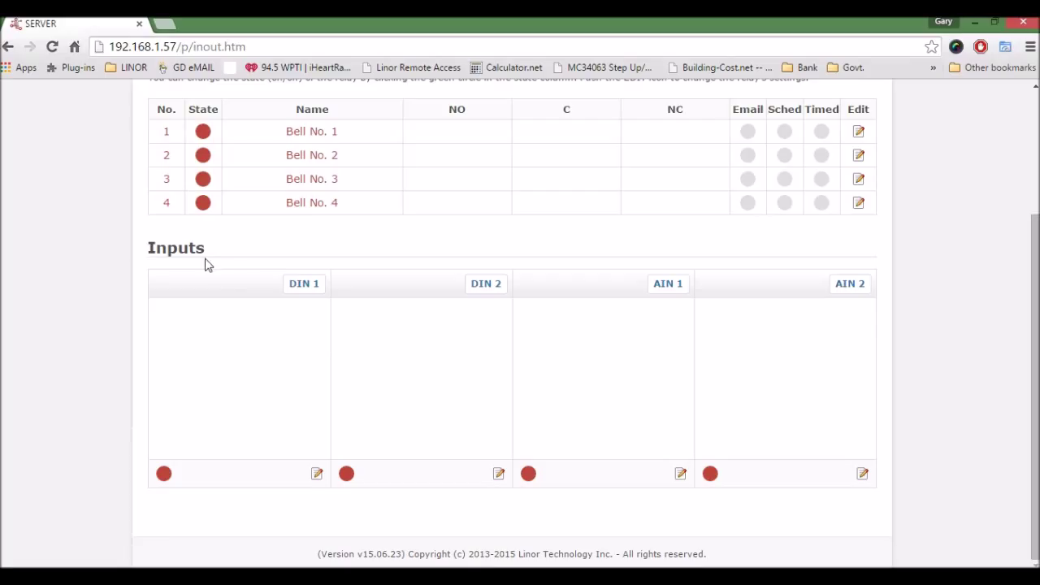
mouse_move(317, 474)
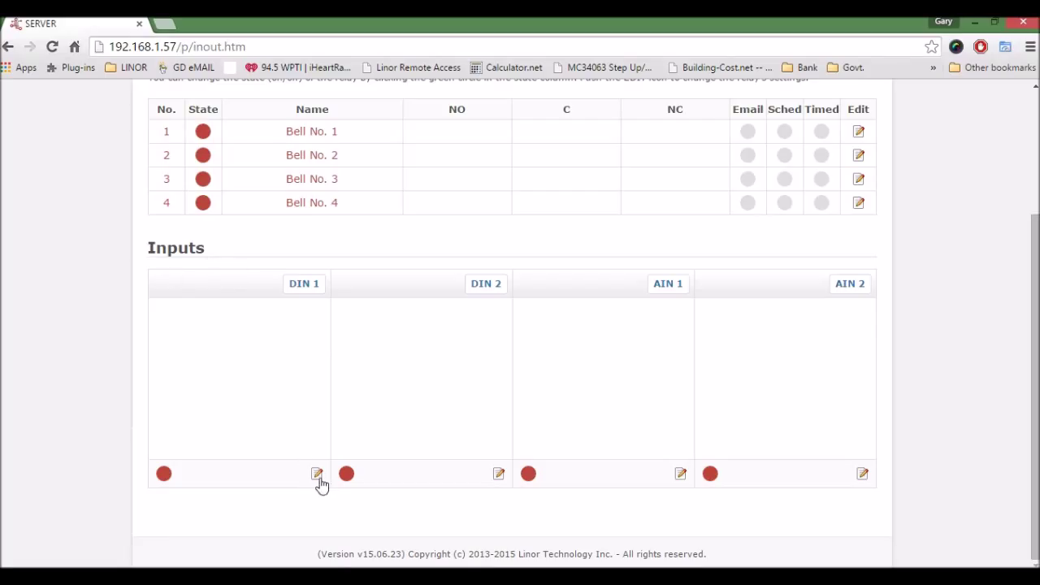
- Edit DIN 1: tick USE and set Relay L/T to 1T
left_click(317, 473)
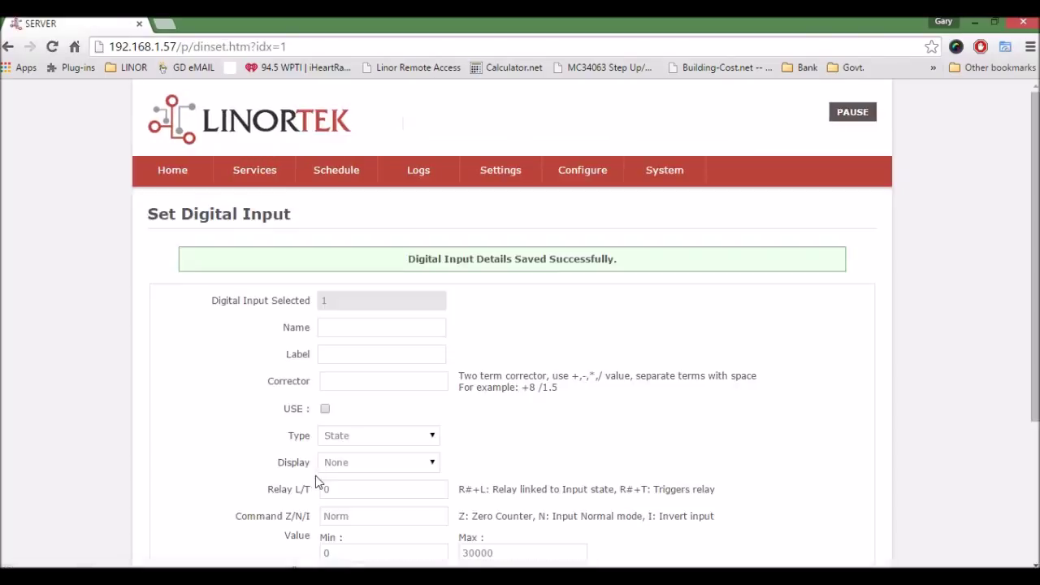
scroll("down", 3)
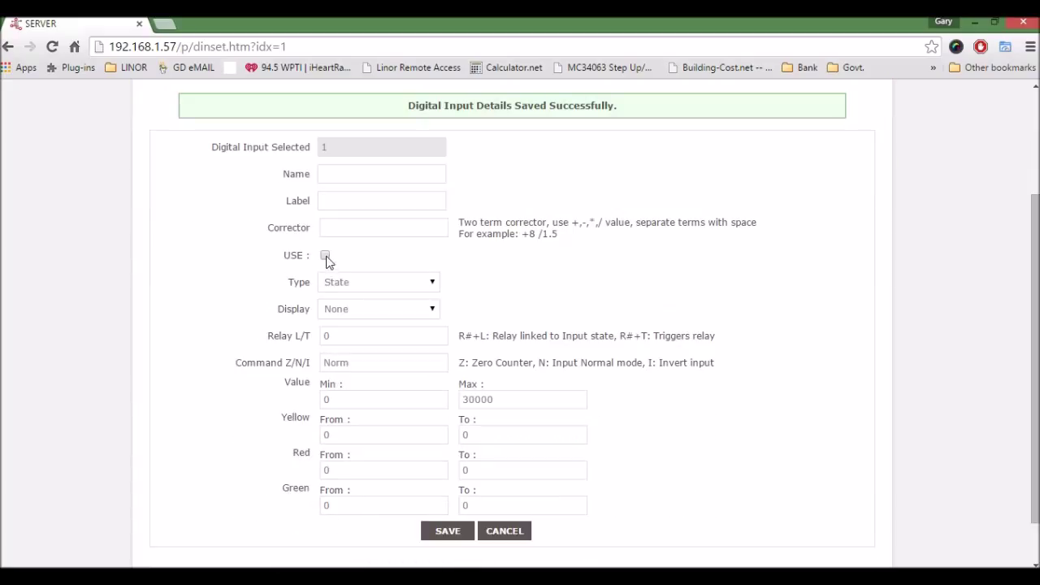
left_click(326, 254)
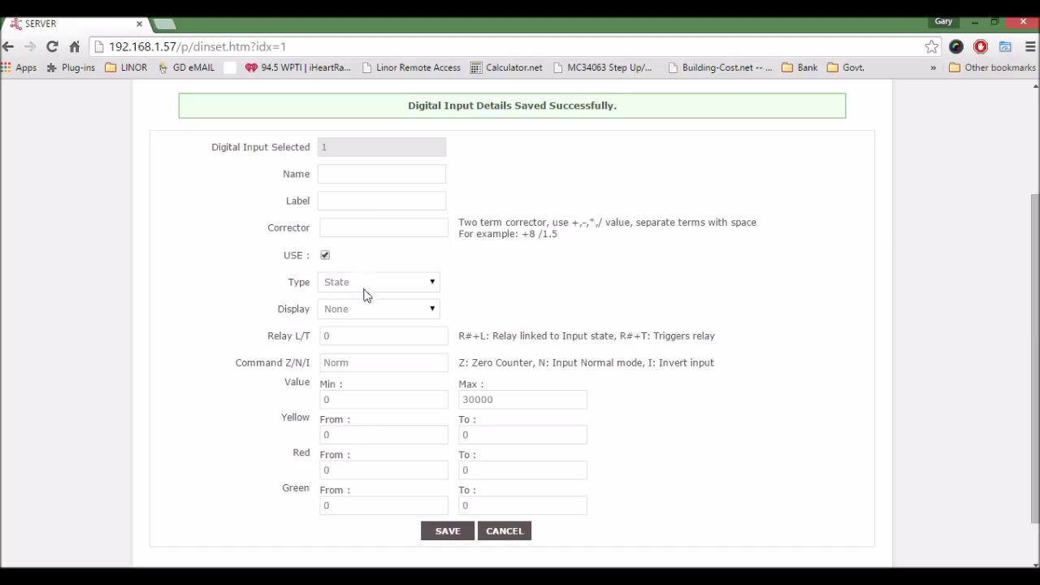
mouse_move(355, 308)
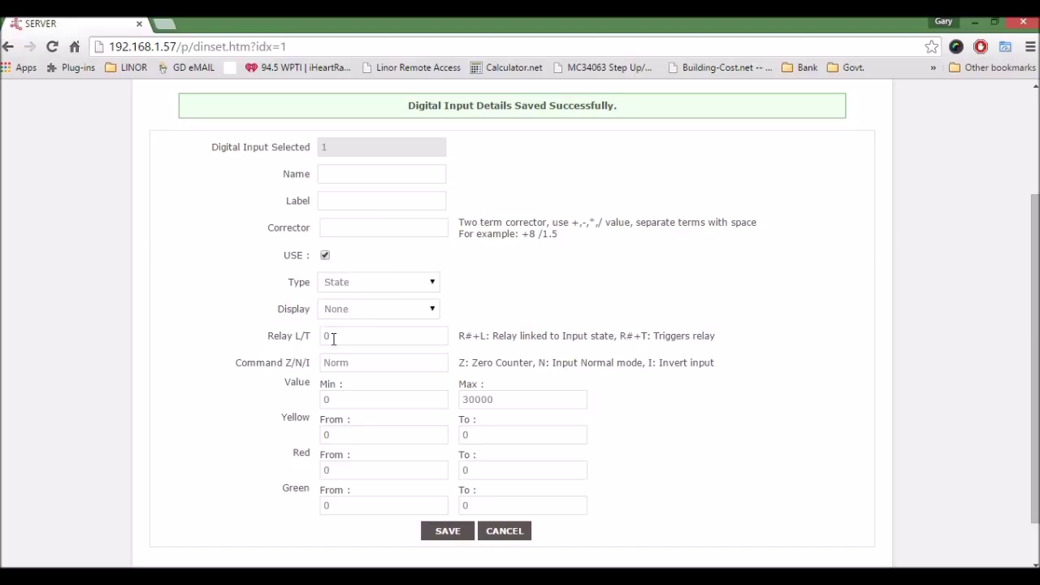
left_click(383, 336)
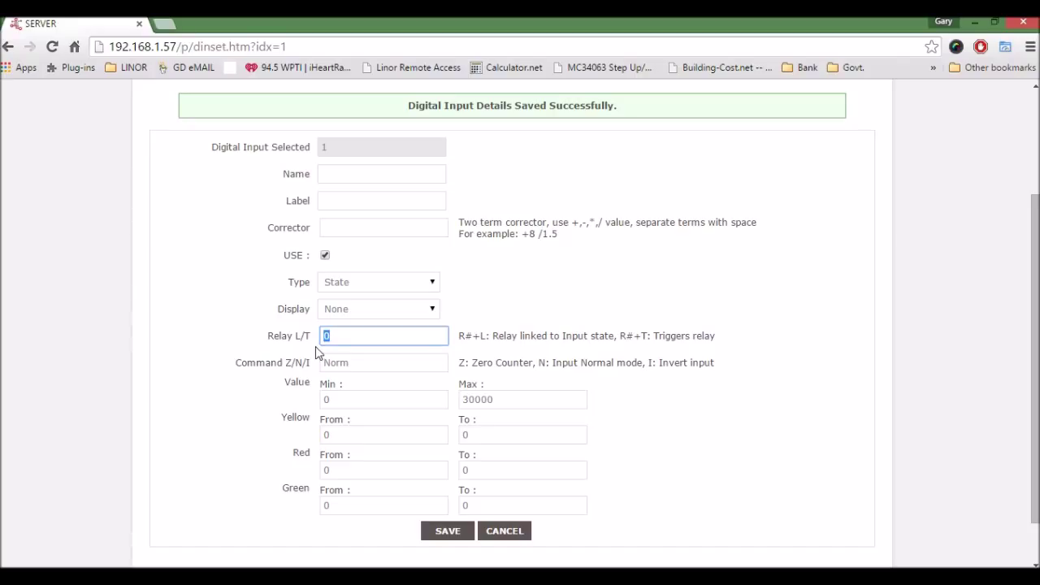
type("1")
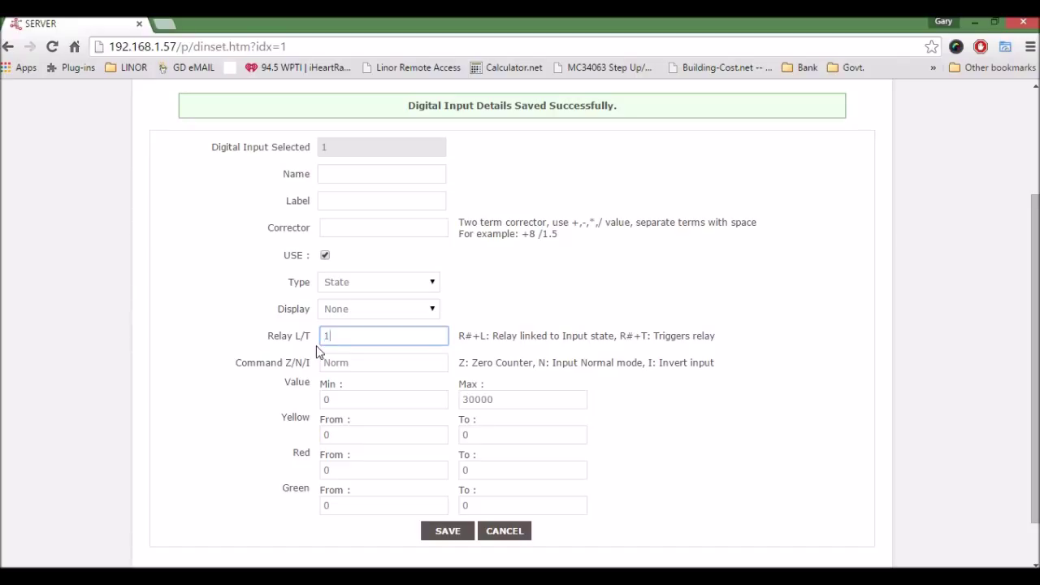
type("T")
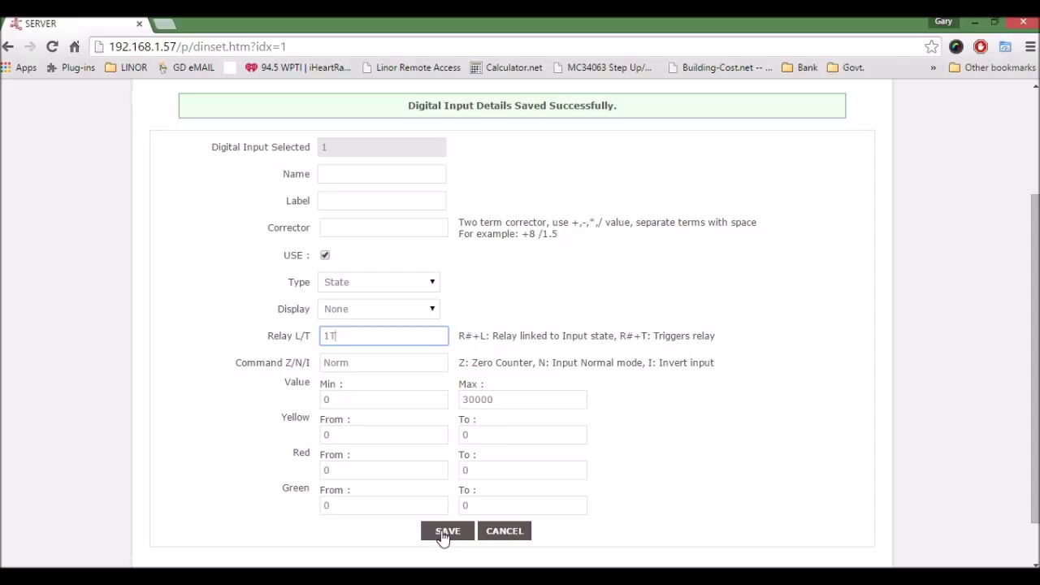
- Save DIN 1 and confirm it shows Trgr: Bell No. 1 on the In/Out page
left_click(447, 531)
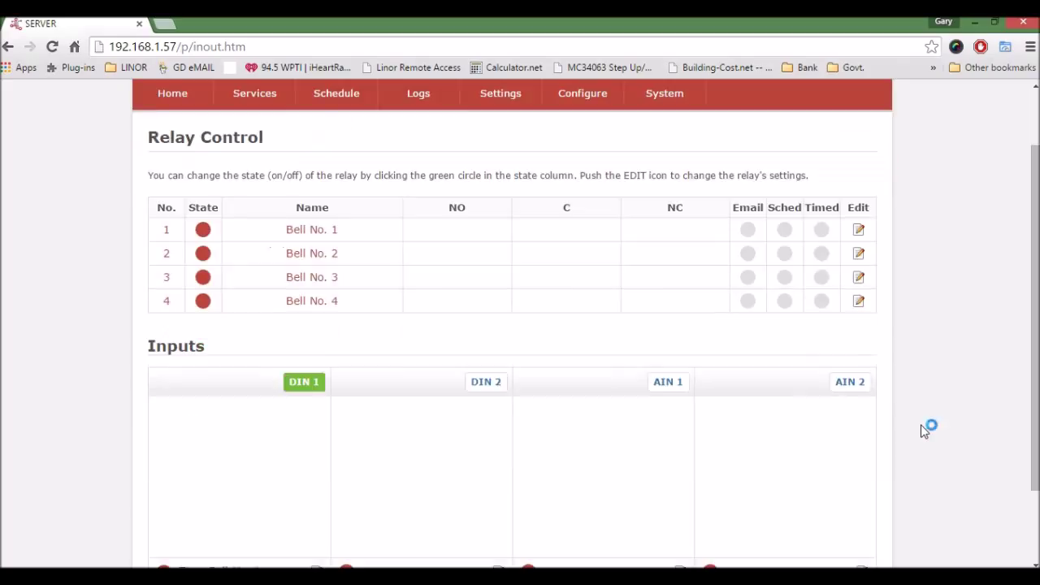
scroll("down", 3)
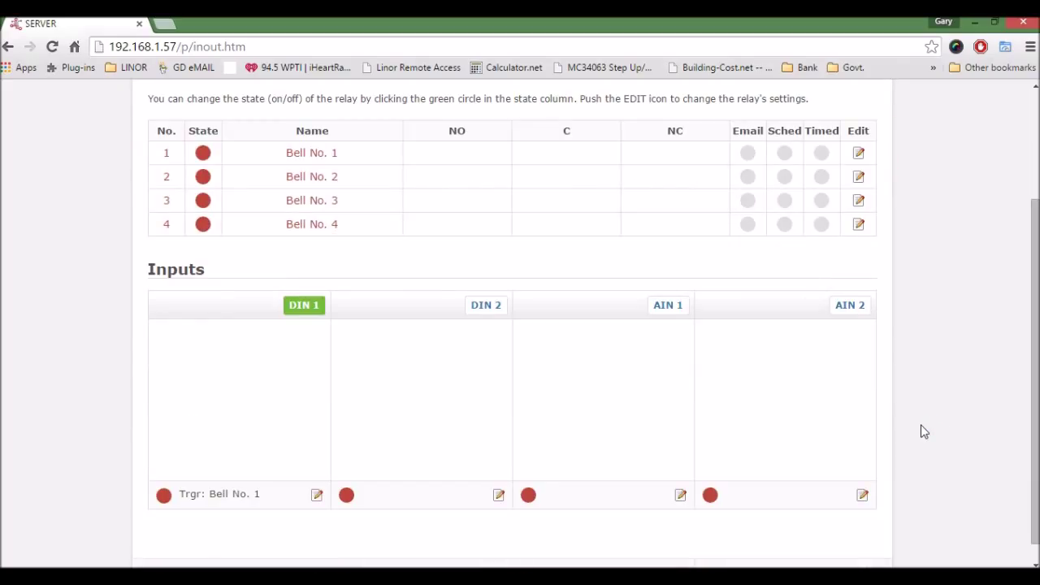
mouse_move(451, 537)
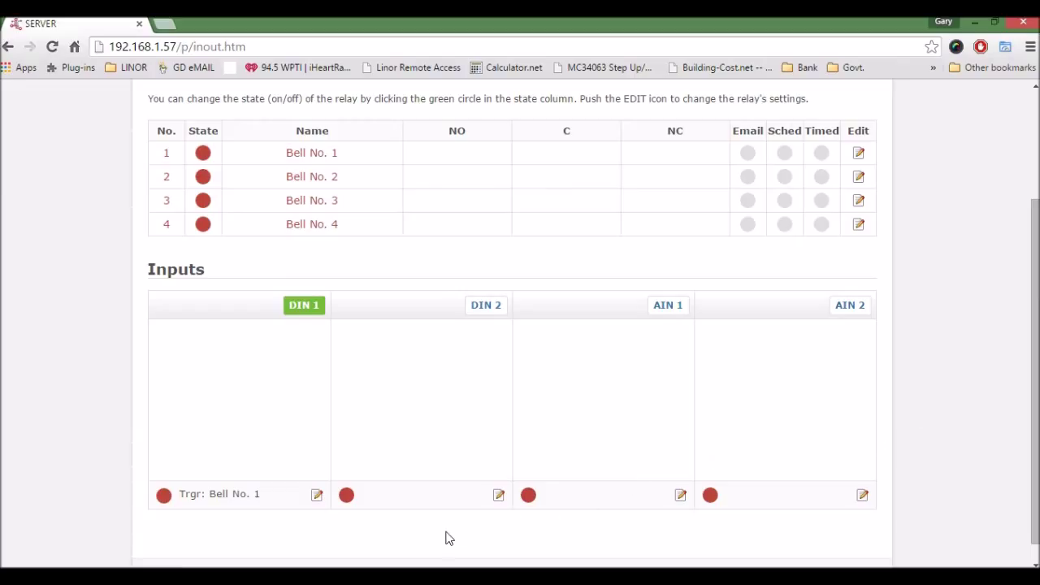
left_click(203, 153)
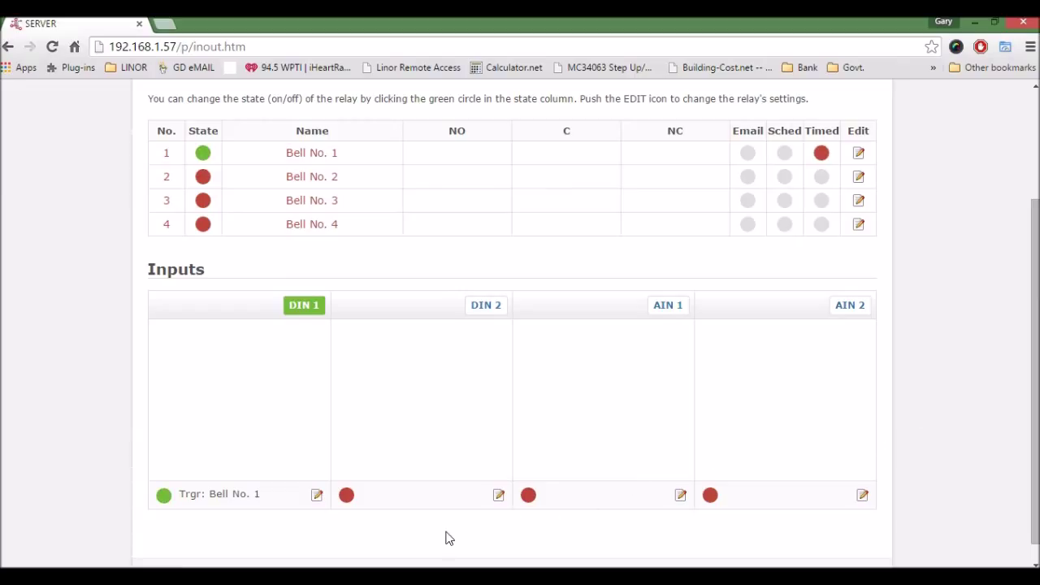